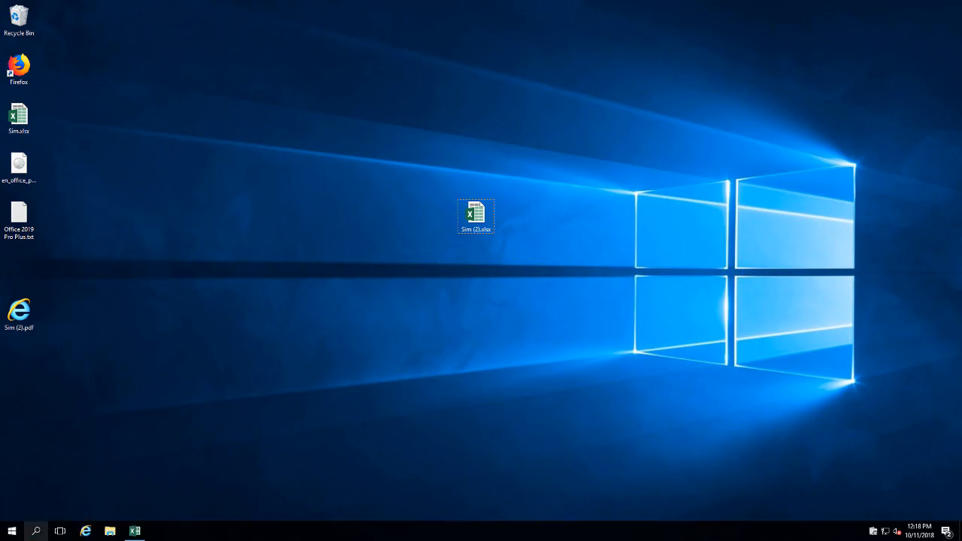
Launch Outlook 2019 from the installed programs list
click(11, 532)
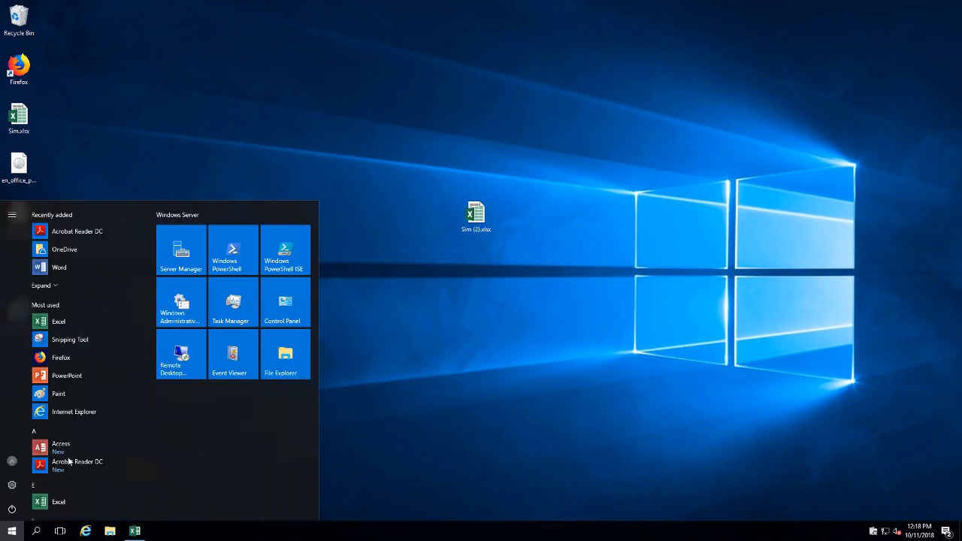
scroll(down, 3)
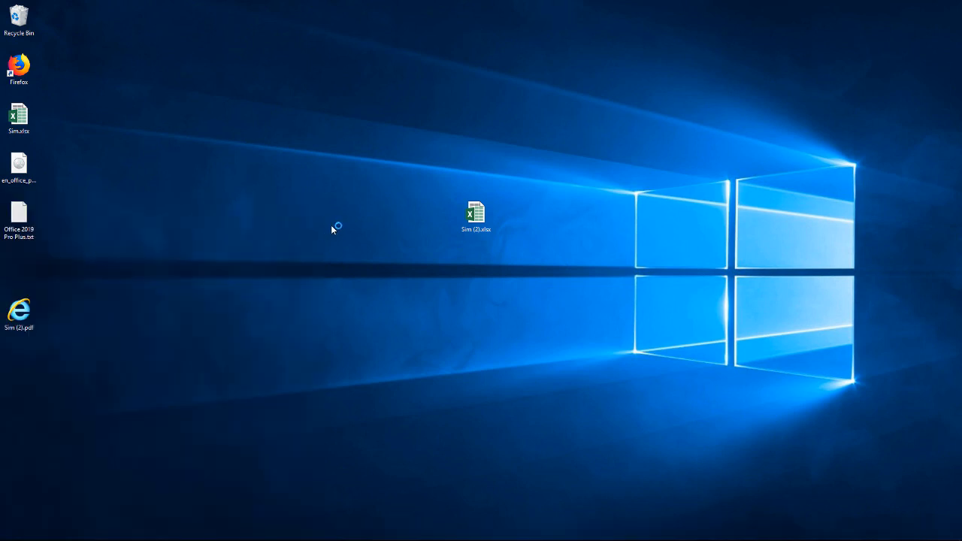
mouse_move(367, 250)
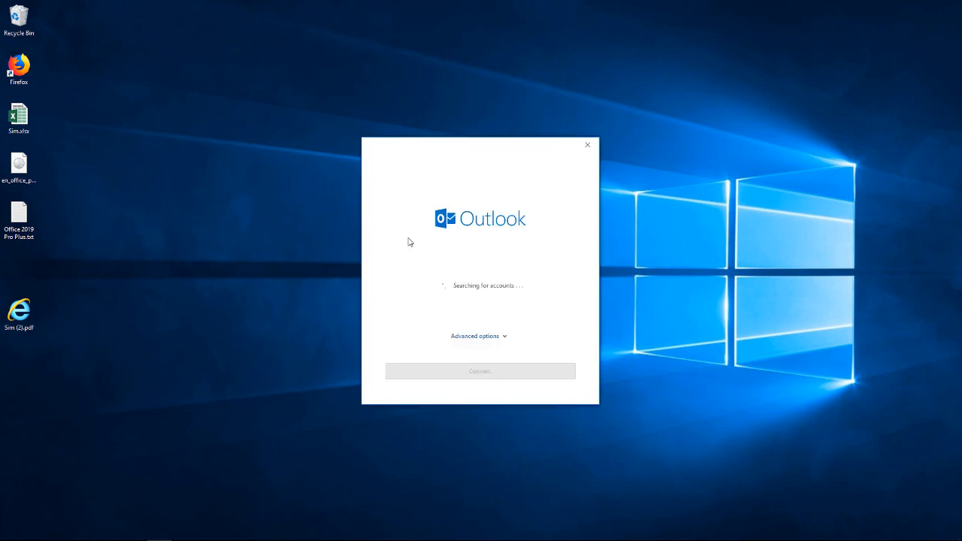
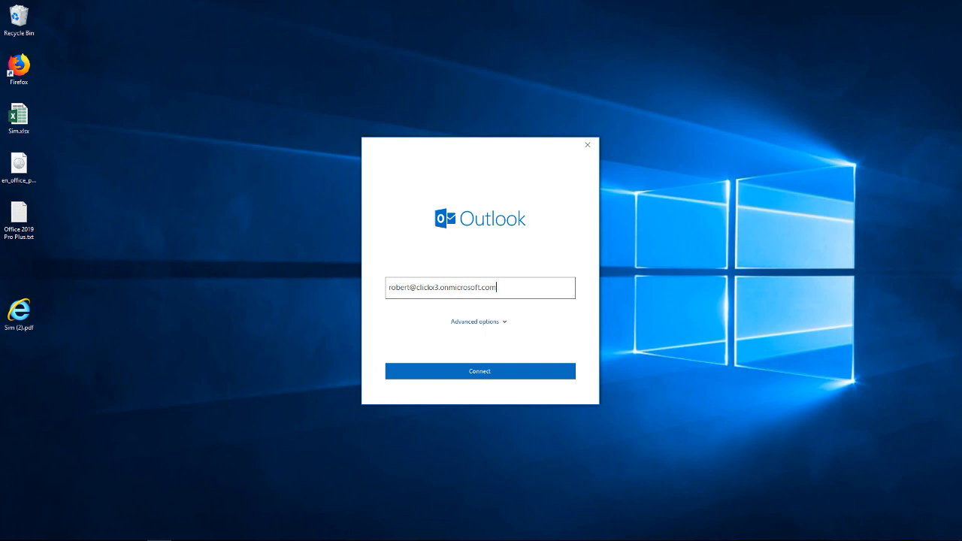
click(477, 322)
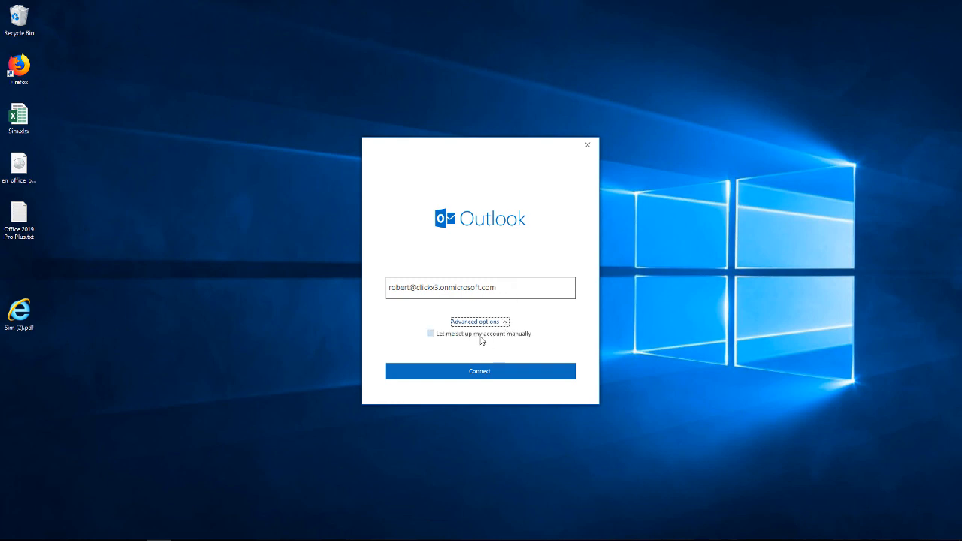
click(480, 322)
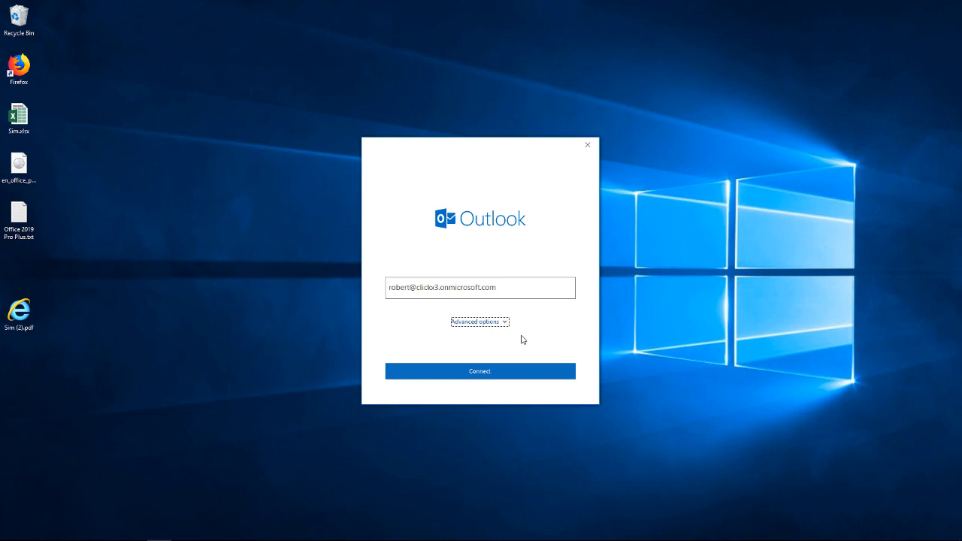
click(479, 370)
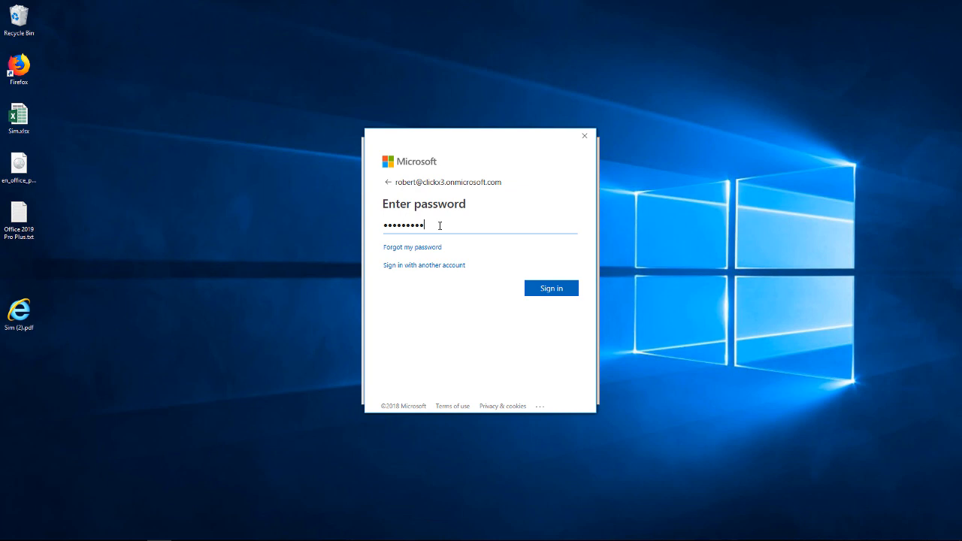
Sign in to the Office 365 account with its password
click(550, 288)
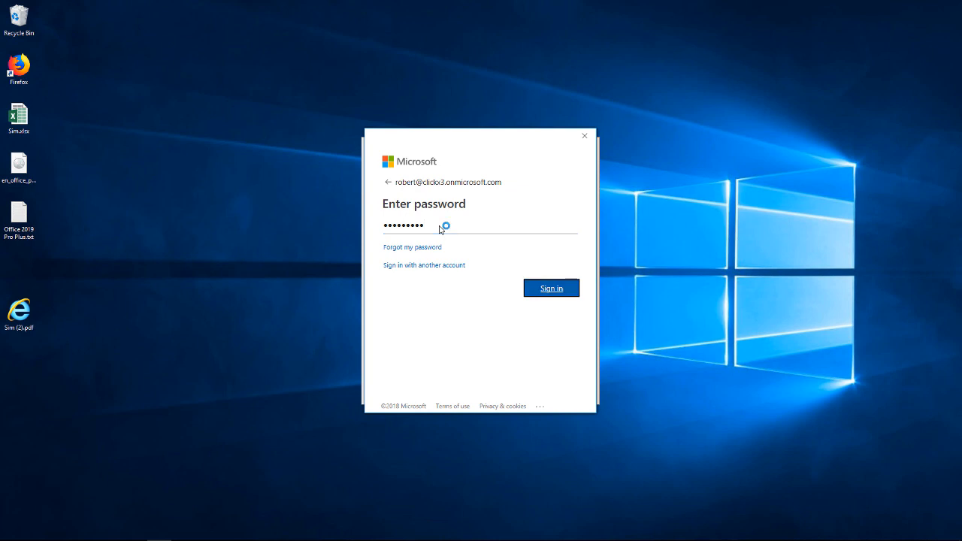
click(550, 288)
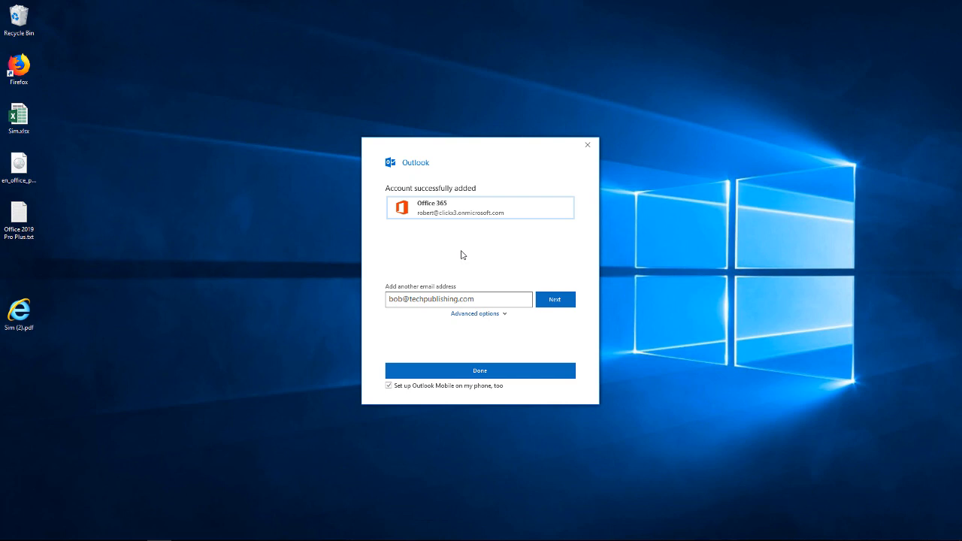
mouse_move(473, 217)
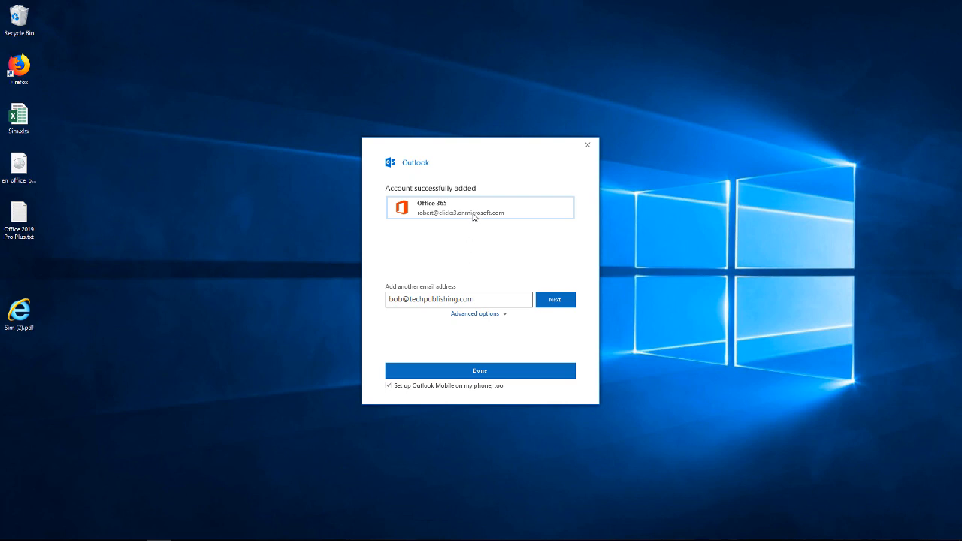
mouse_move(480, 337)
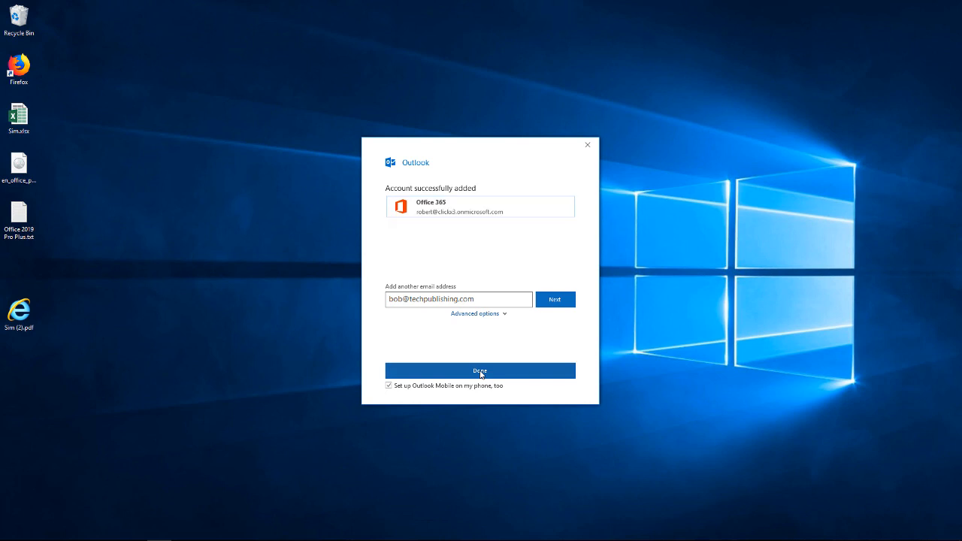
click(479, 369)
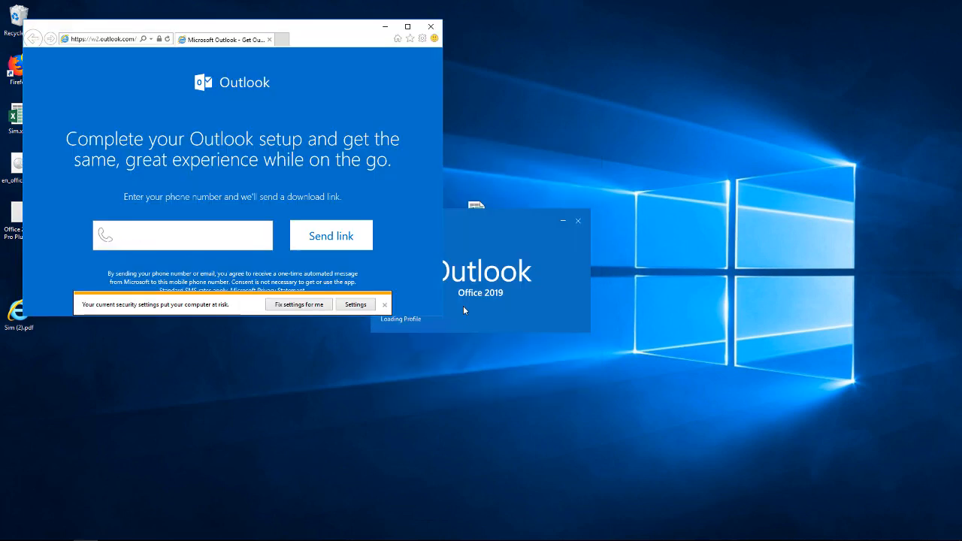
text(201-555-5555)
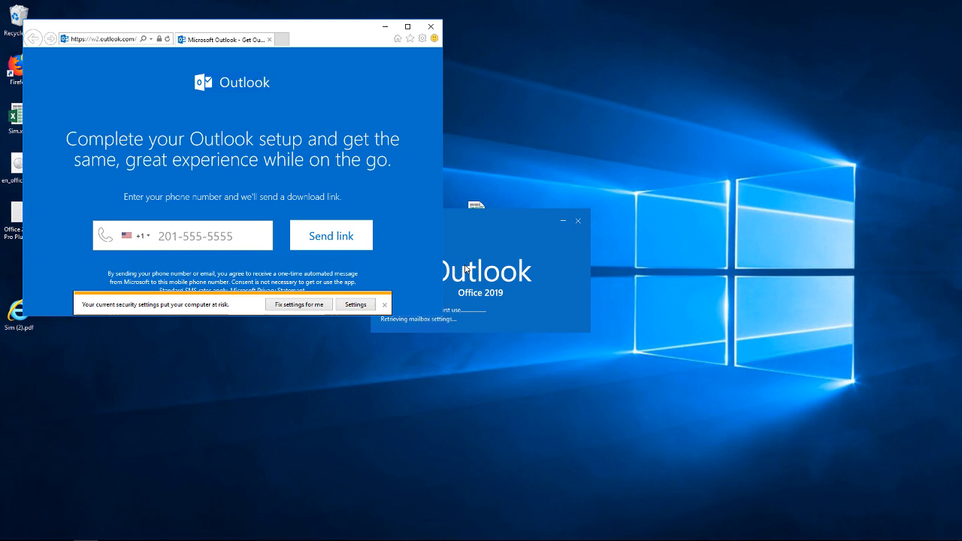
mouse_move(253, 102)
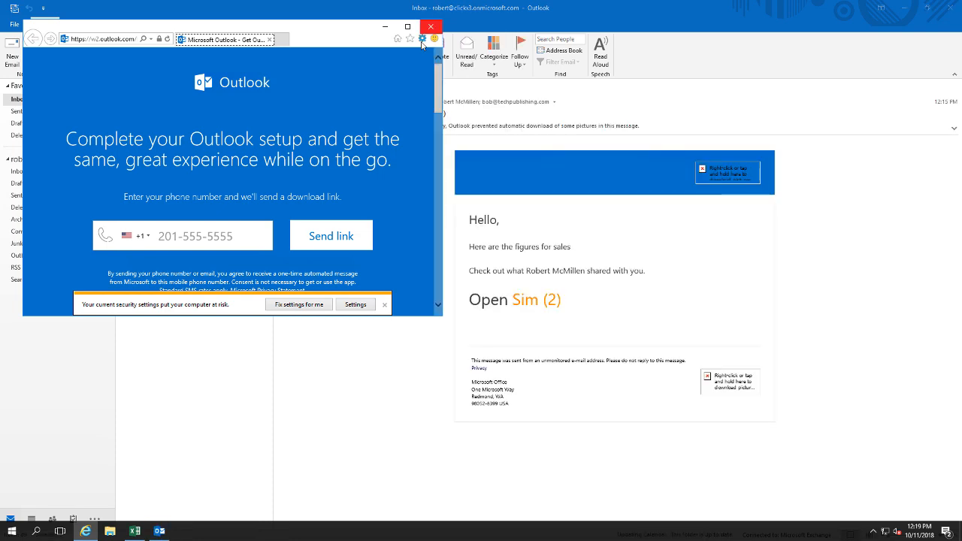
Close the Outlook mobile setup web page to reveal the inbox
click(430, 27)
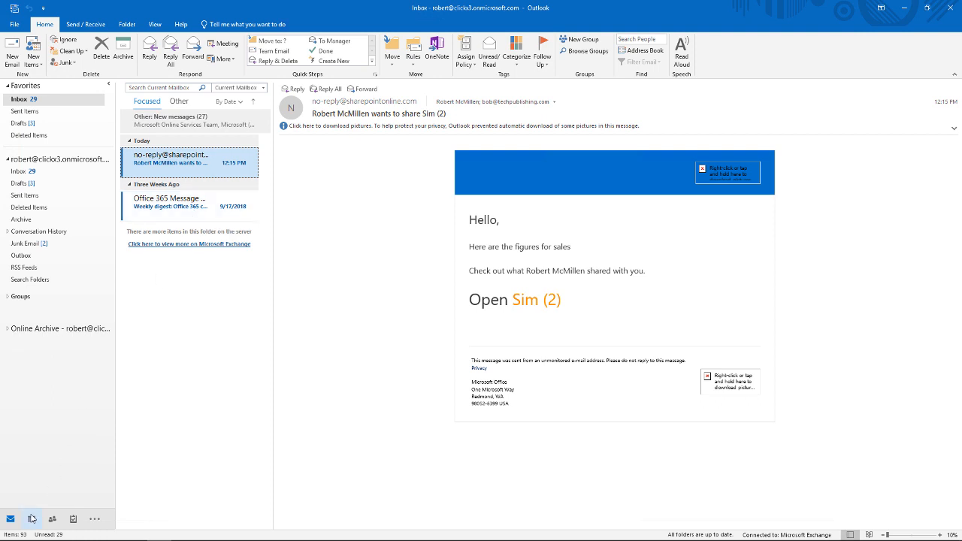
Switch through Calendar, Contacts and Tasks, then show the More navigation menu
click(51, 520)
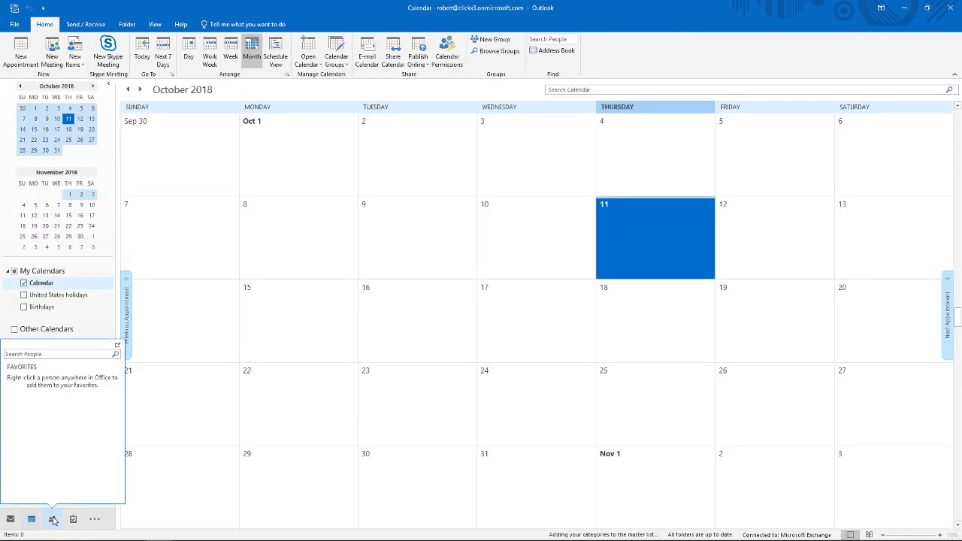
click(51, 520)
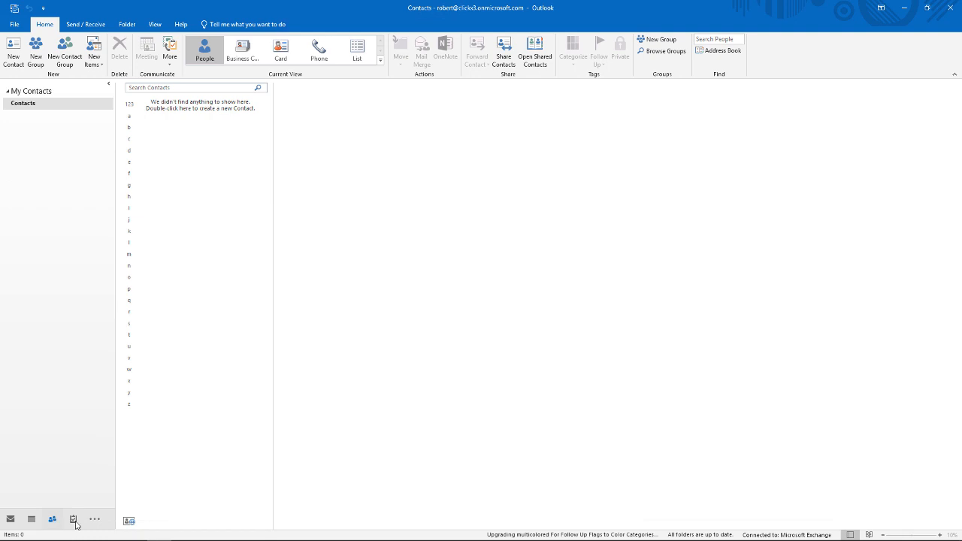
click(72, 520)
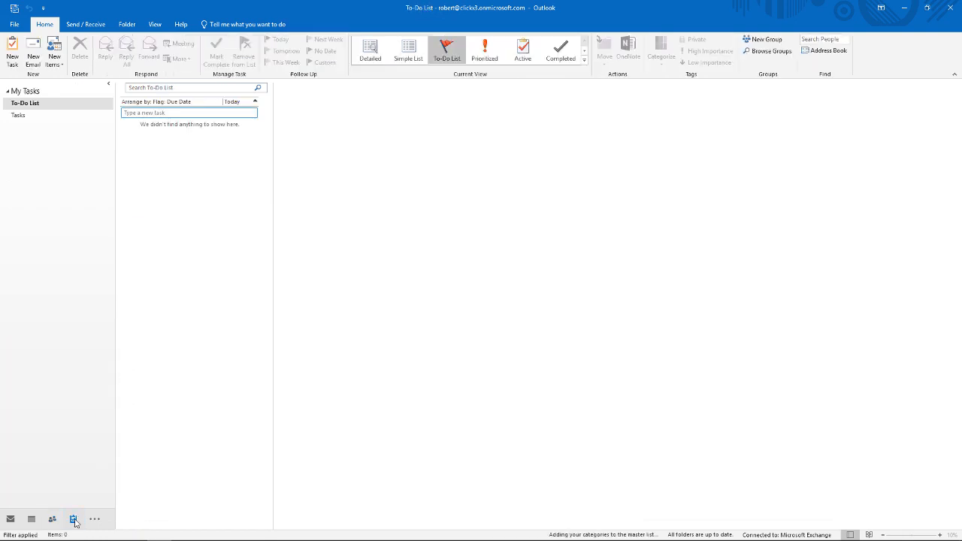
click(94, 520)
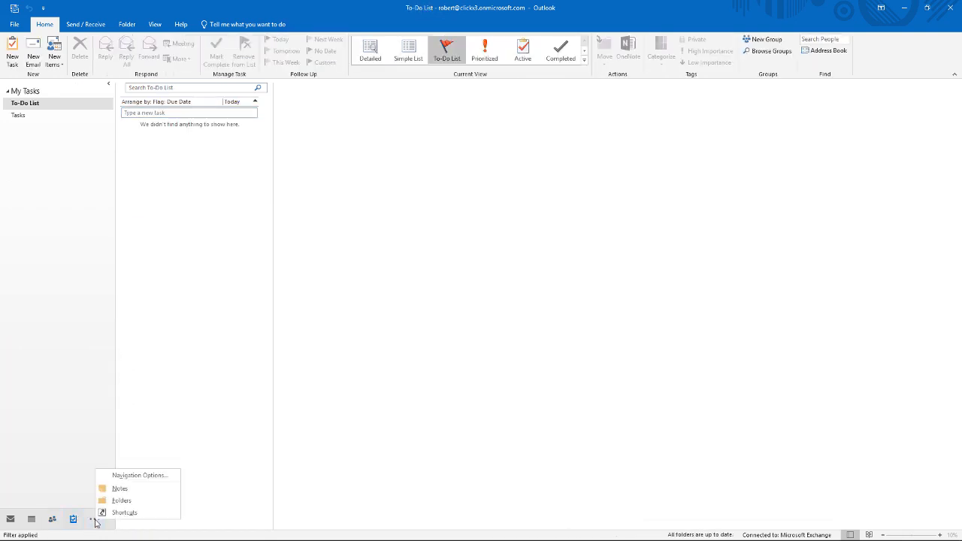
mouse_move(120, 489)
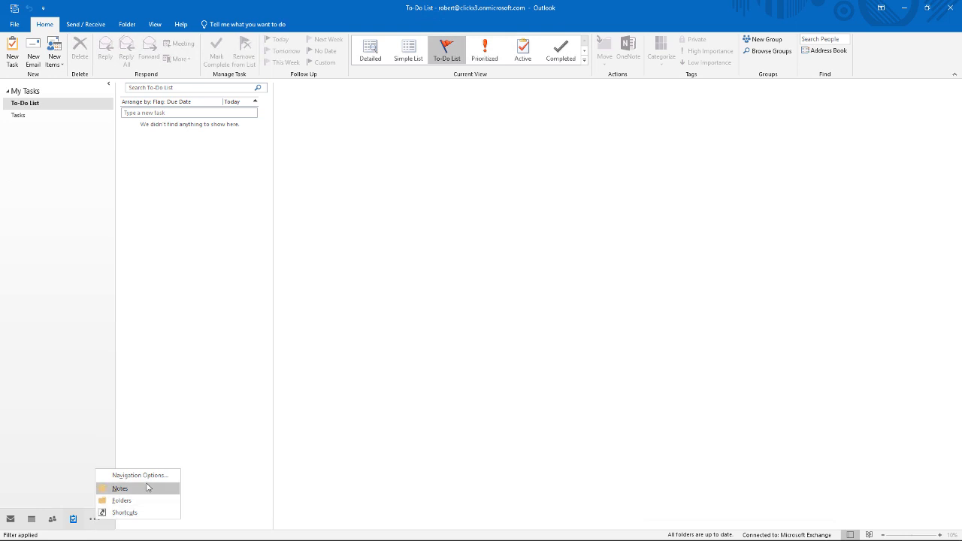
Switch to Notes and show the full mailbox folder list
click(120, 489)
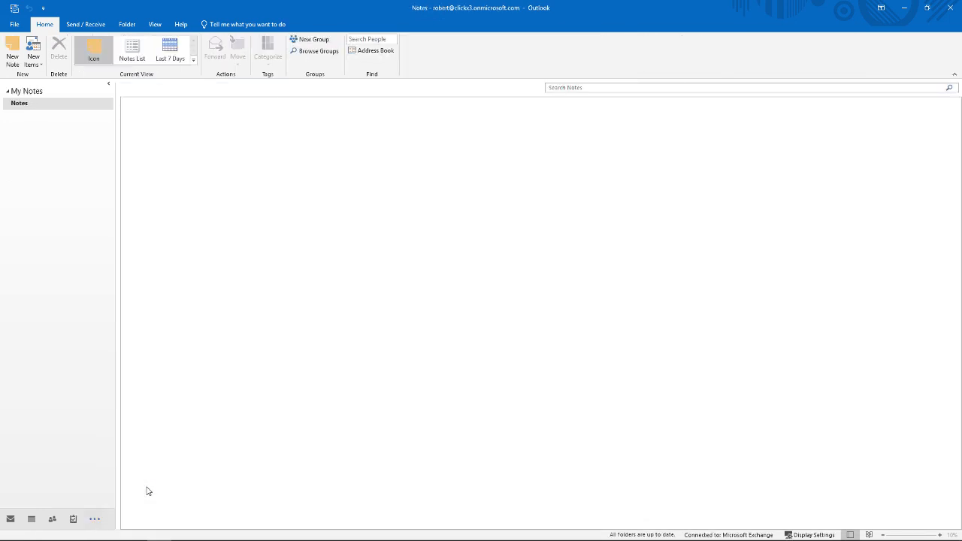
click(93, 519)
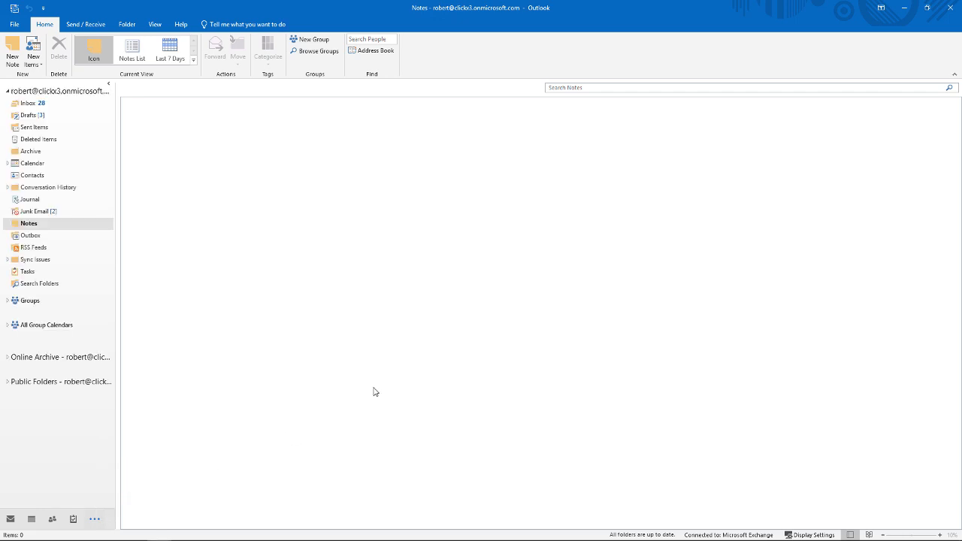
mouse_move(340, 334)
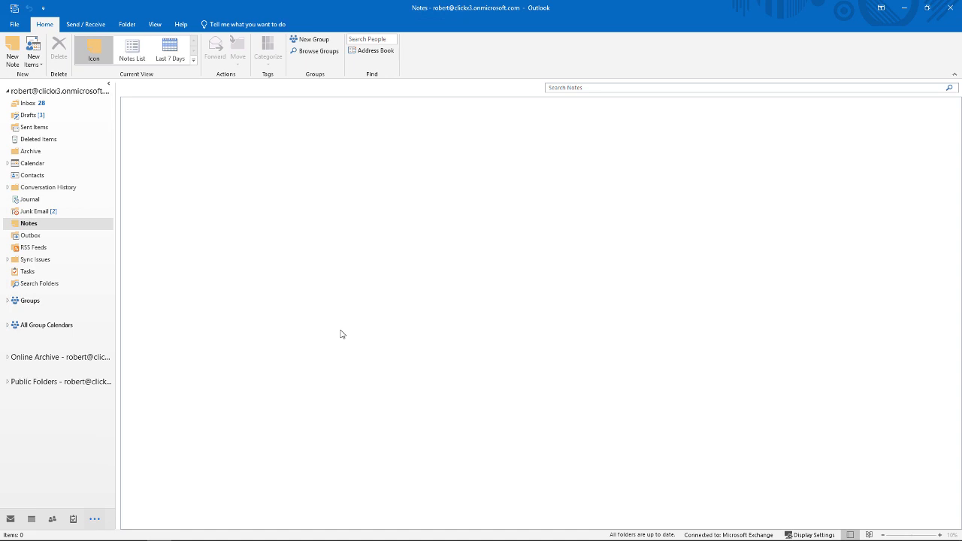
mouse_move(373, 322)
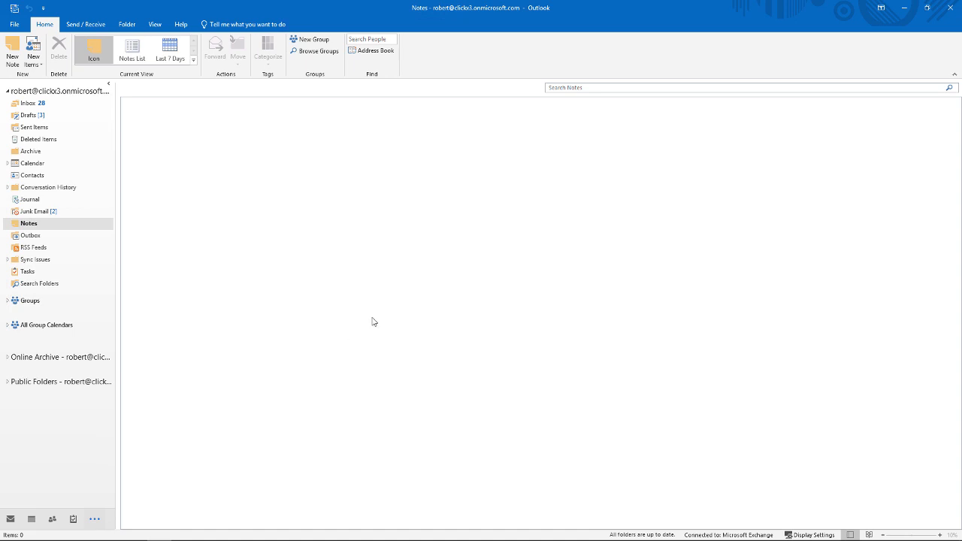
mouse_move(383, 316)
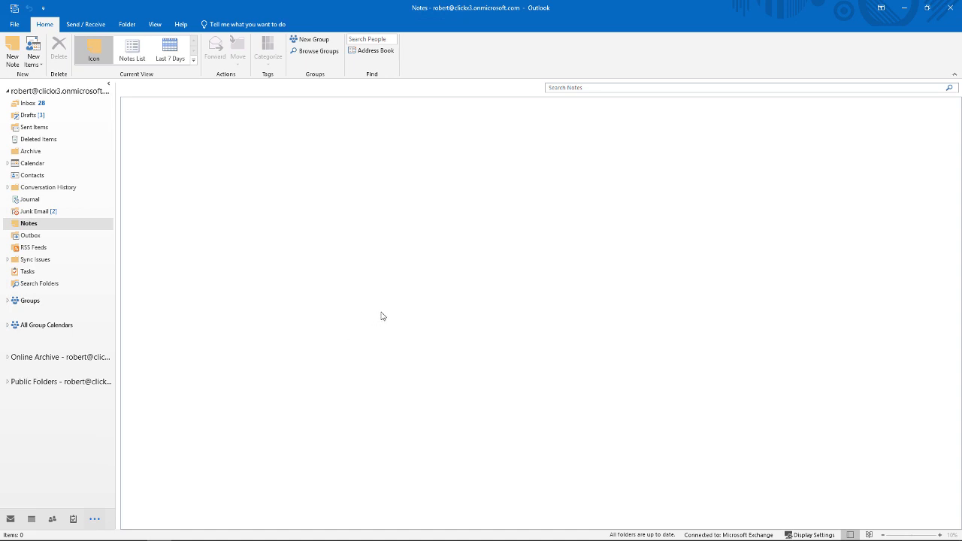
mouse_move(381, 316)
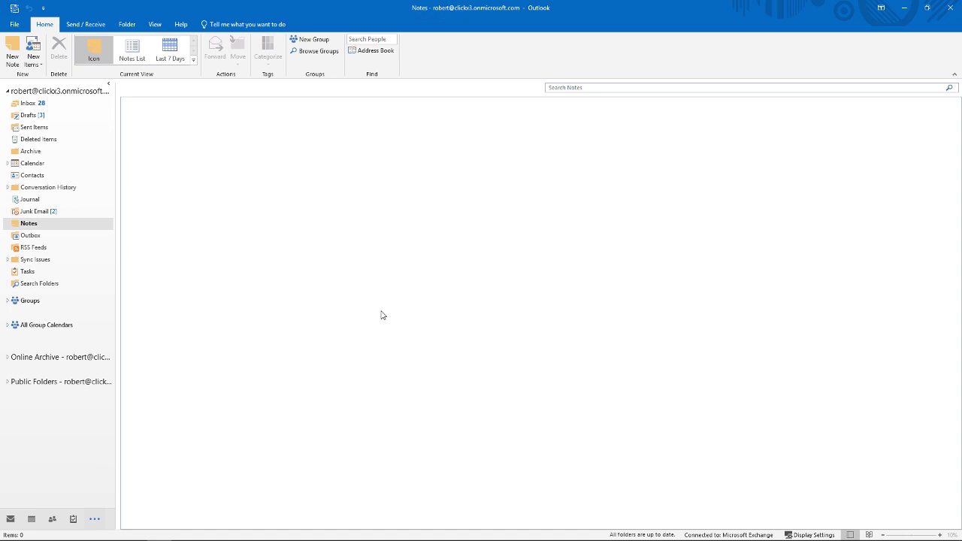